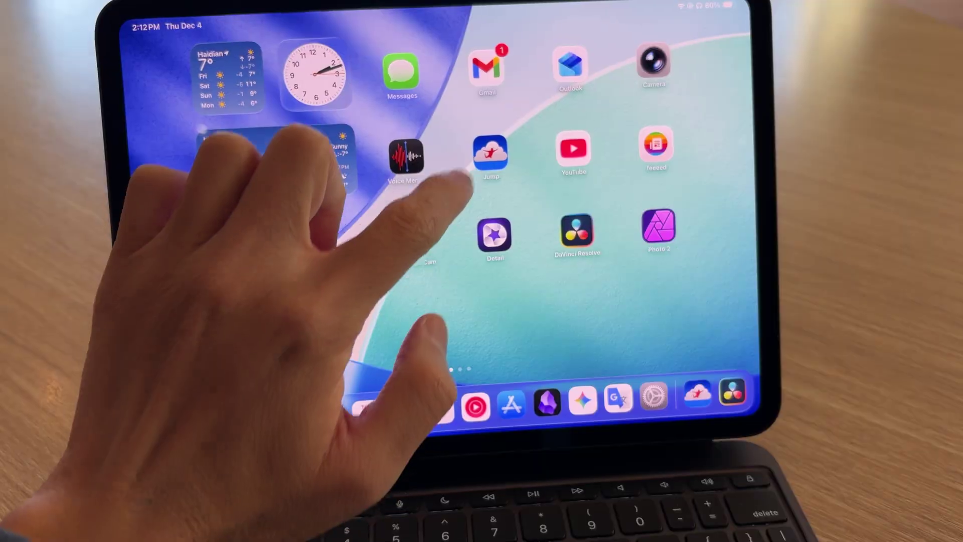
- Launch Jump Desktop from the Home Screen to show the saved Leos-Mac-mini remote entry
click(489, 155)
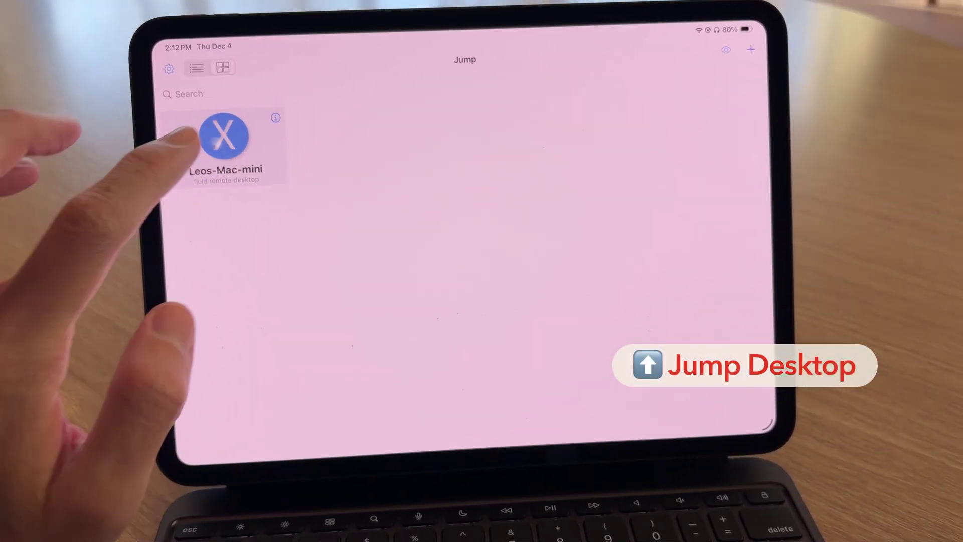